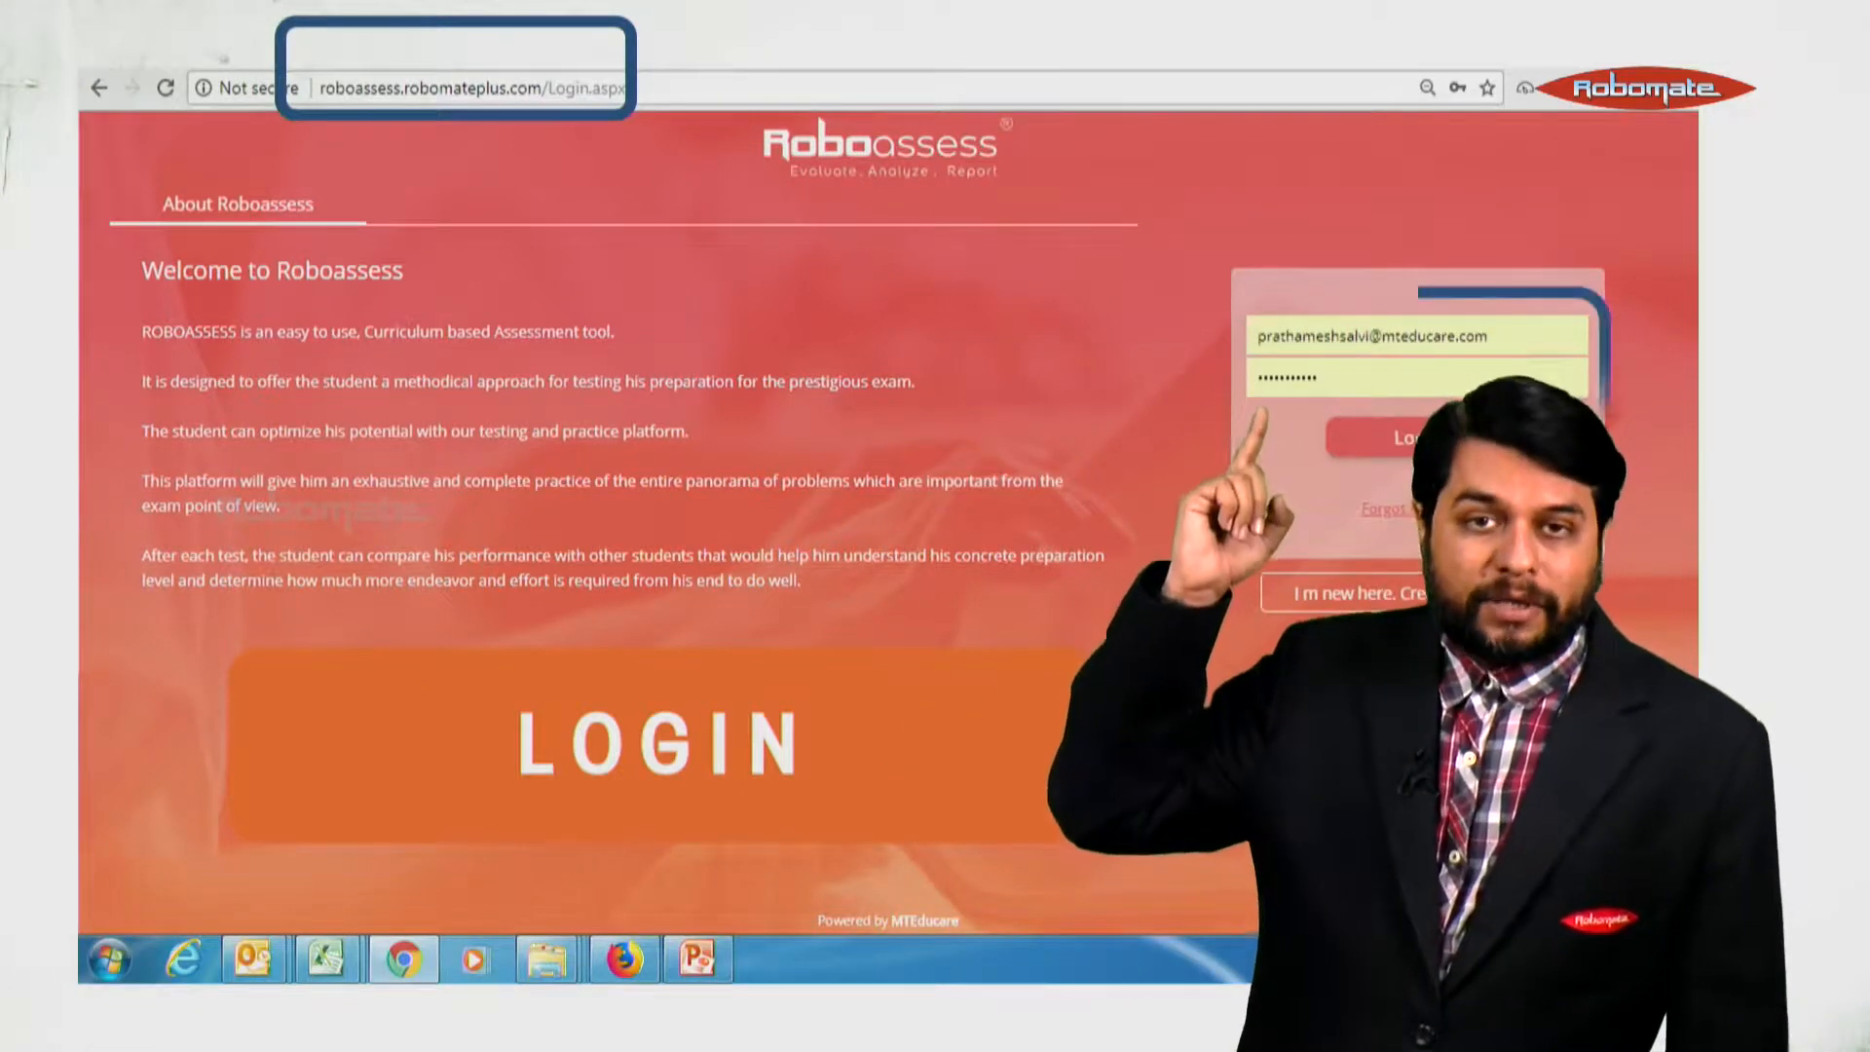
# - Sign in to Roboassess with the filled-in credentials, landing on the Question Collection page
pyautogui.click(1397, 438)
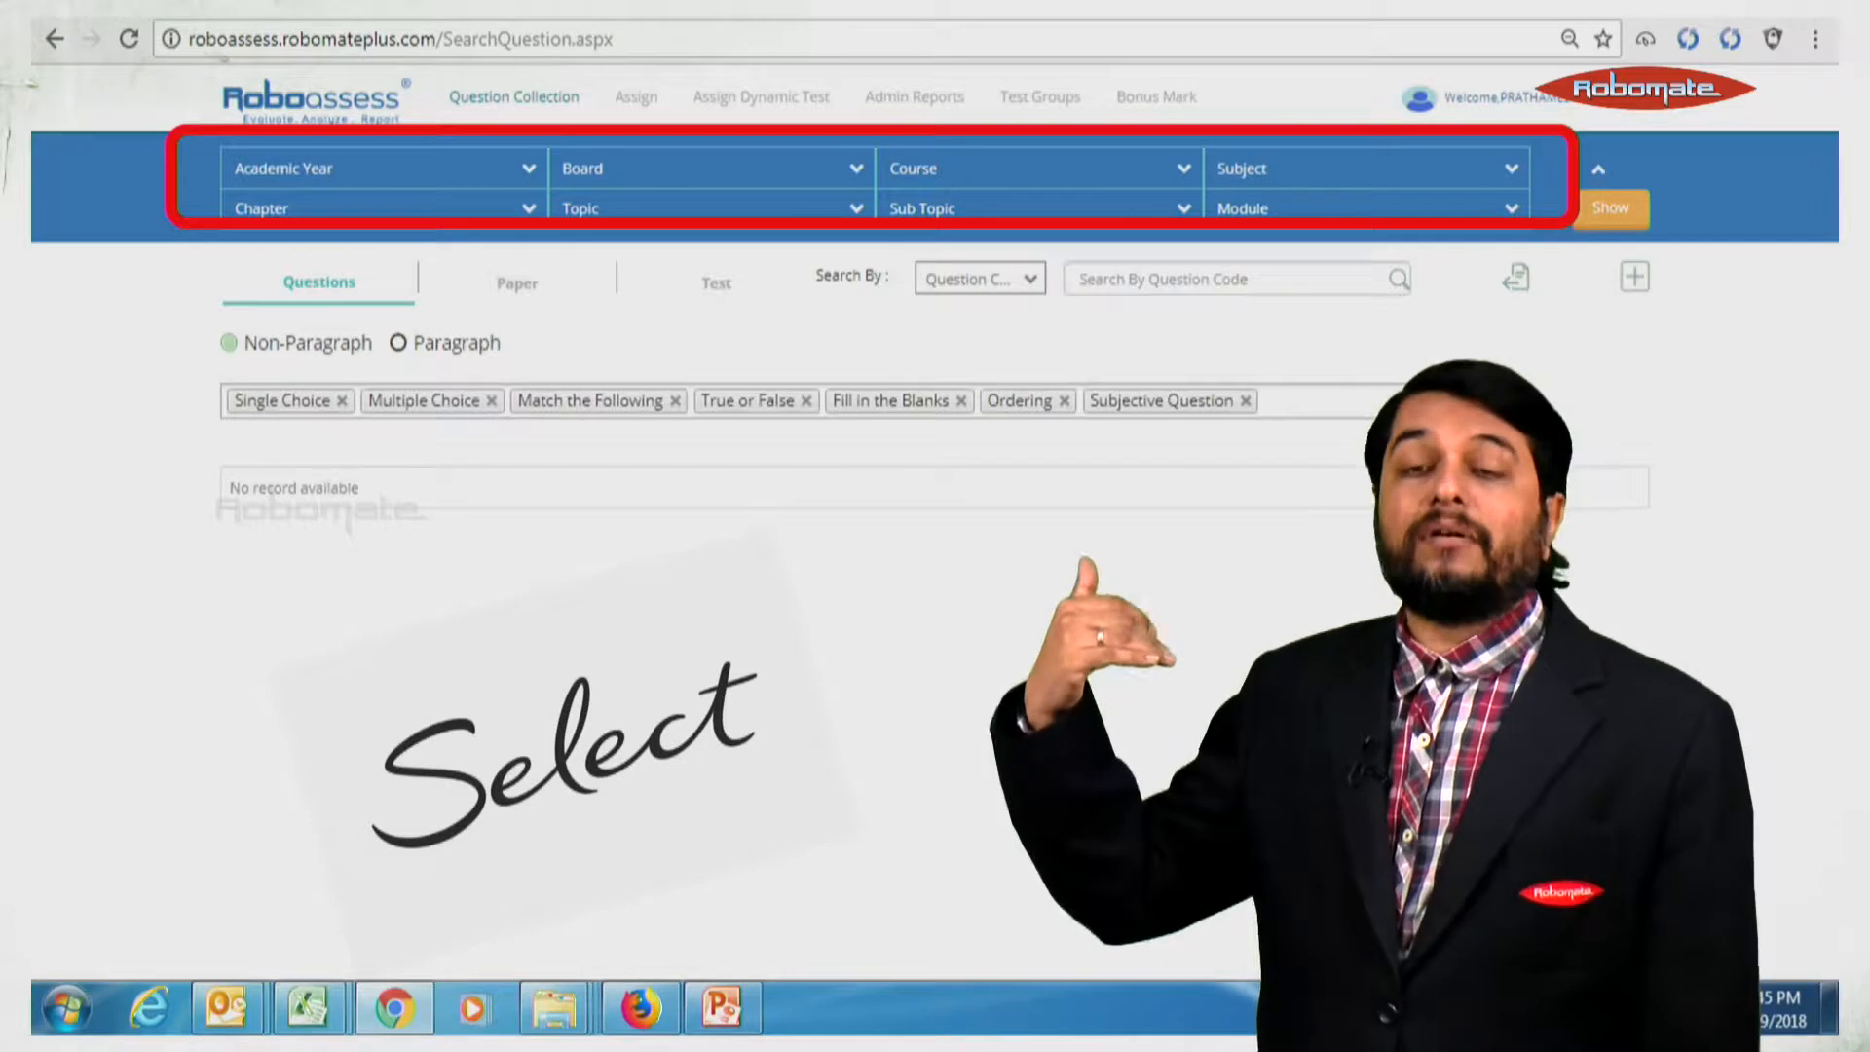
# - Go to the Assign tests page, filtered to 2018-2019, Maharashtra State Board, XII
pyautogui.click(633, 98)
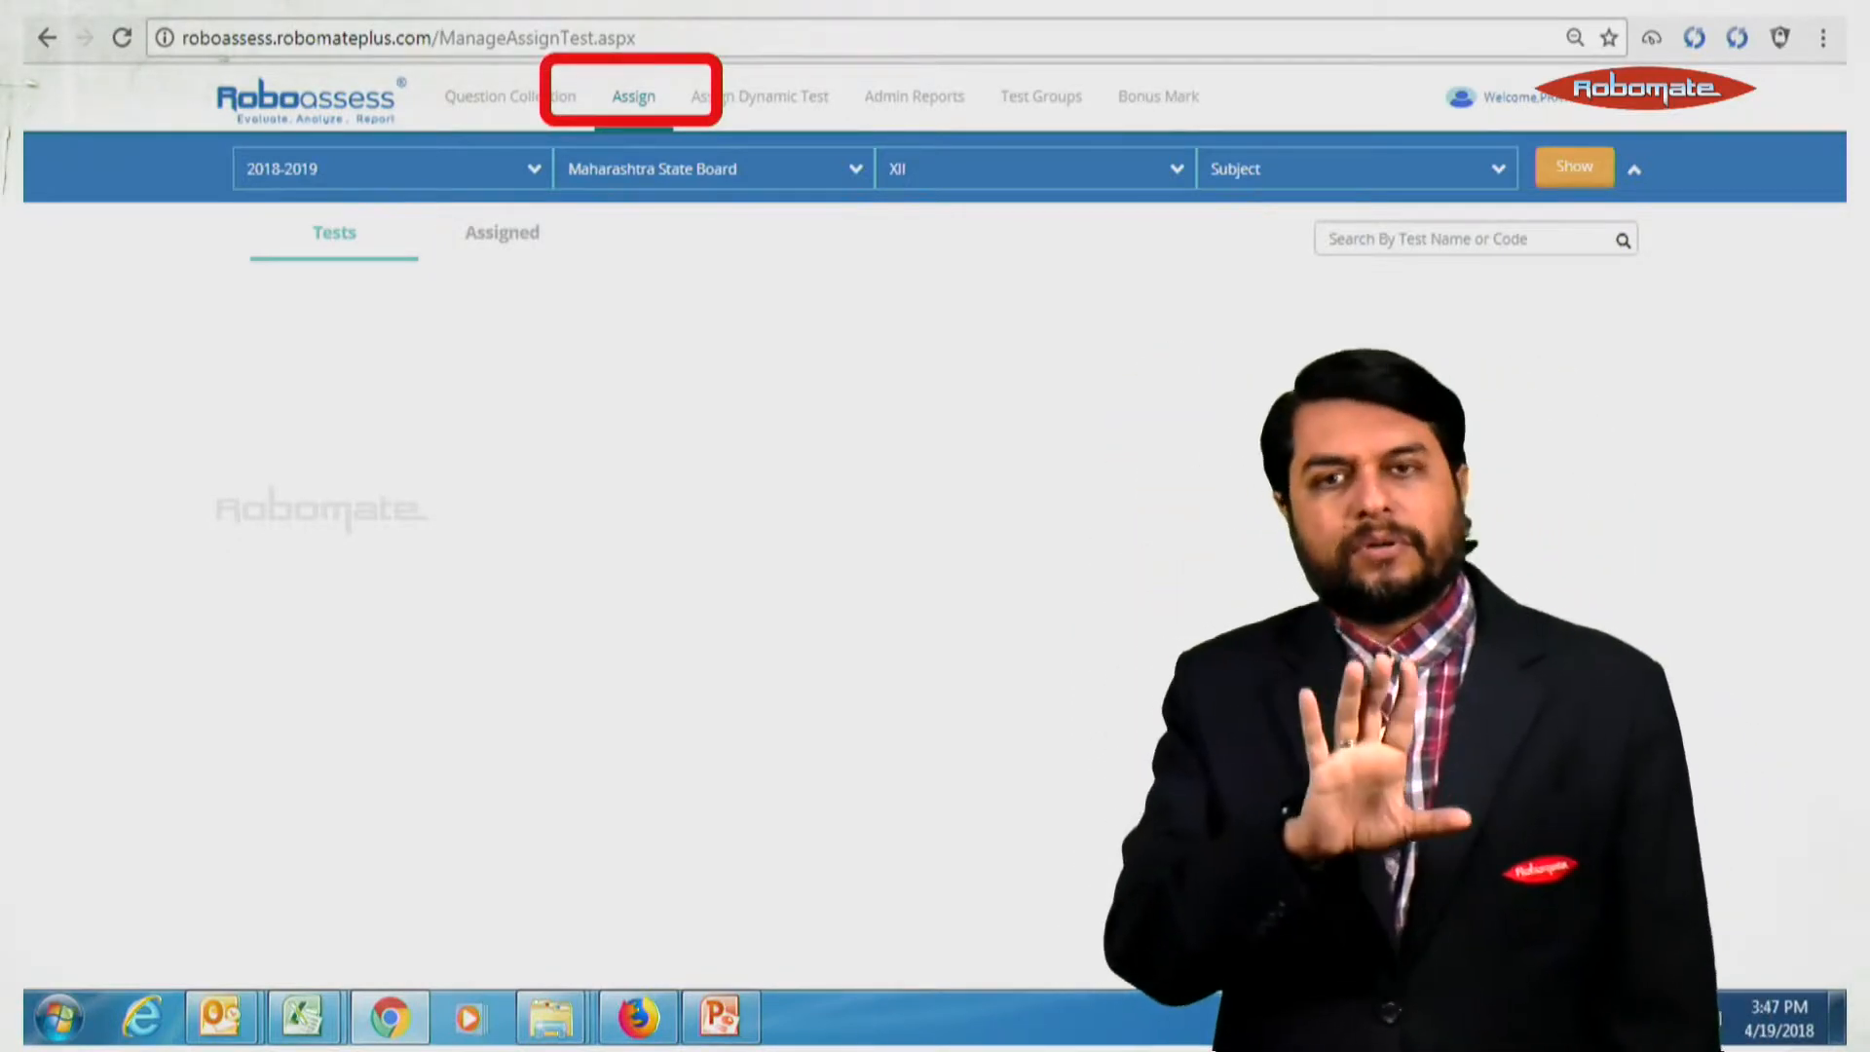
# - Show the available tests such as XI_PCM_FLT_02 and XI_PCB_FLT_02 for the chosen filters
pyautogui.click(1574, 167)
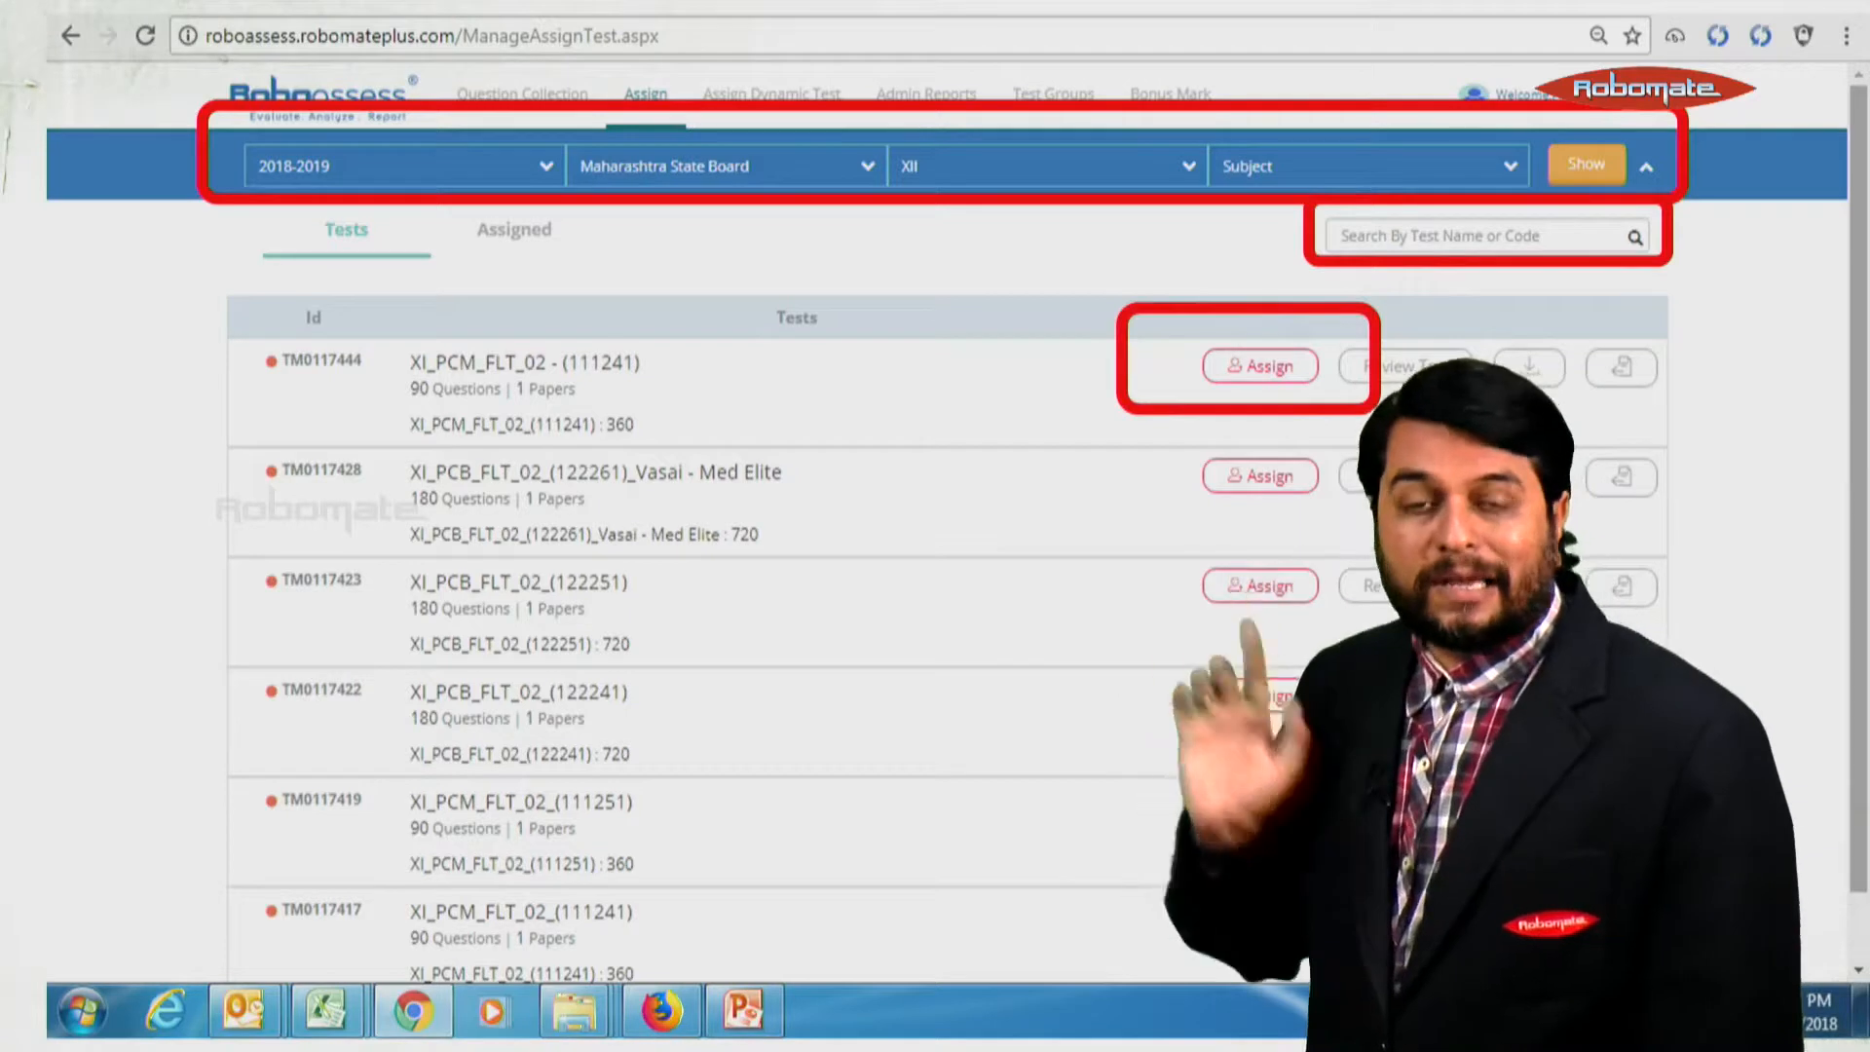
# - Assign MH-CET-PT-04_Physics and Chemistry (214641) to students with the Robomate (Default) template
pyautogui.click(1260, 366)
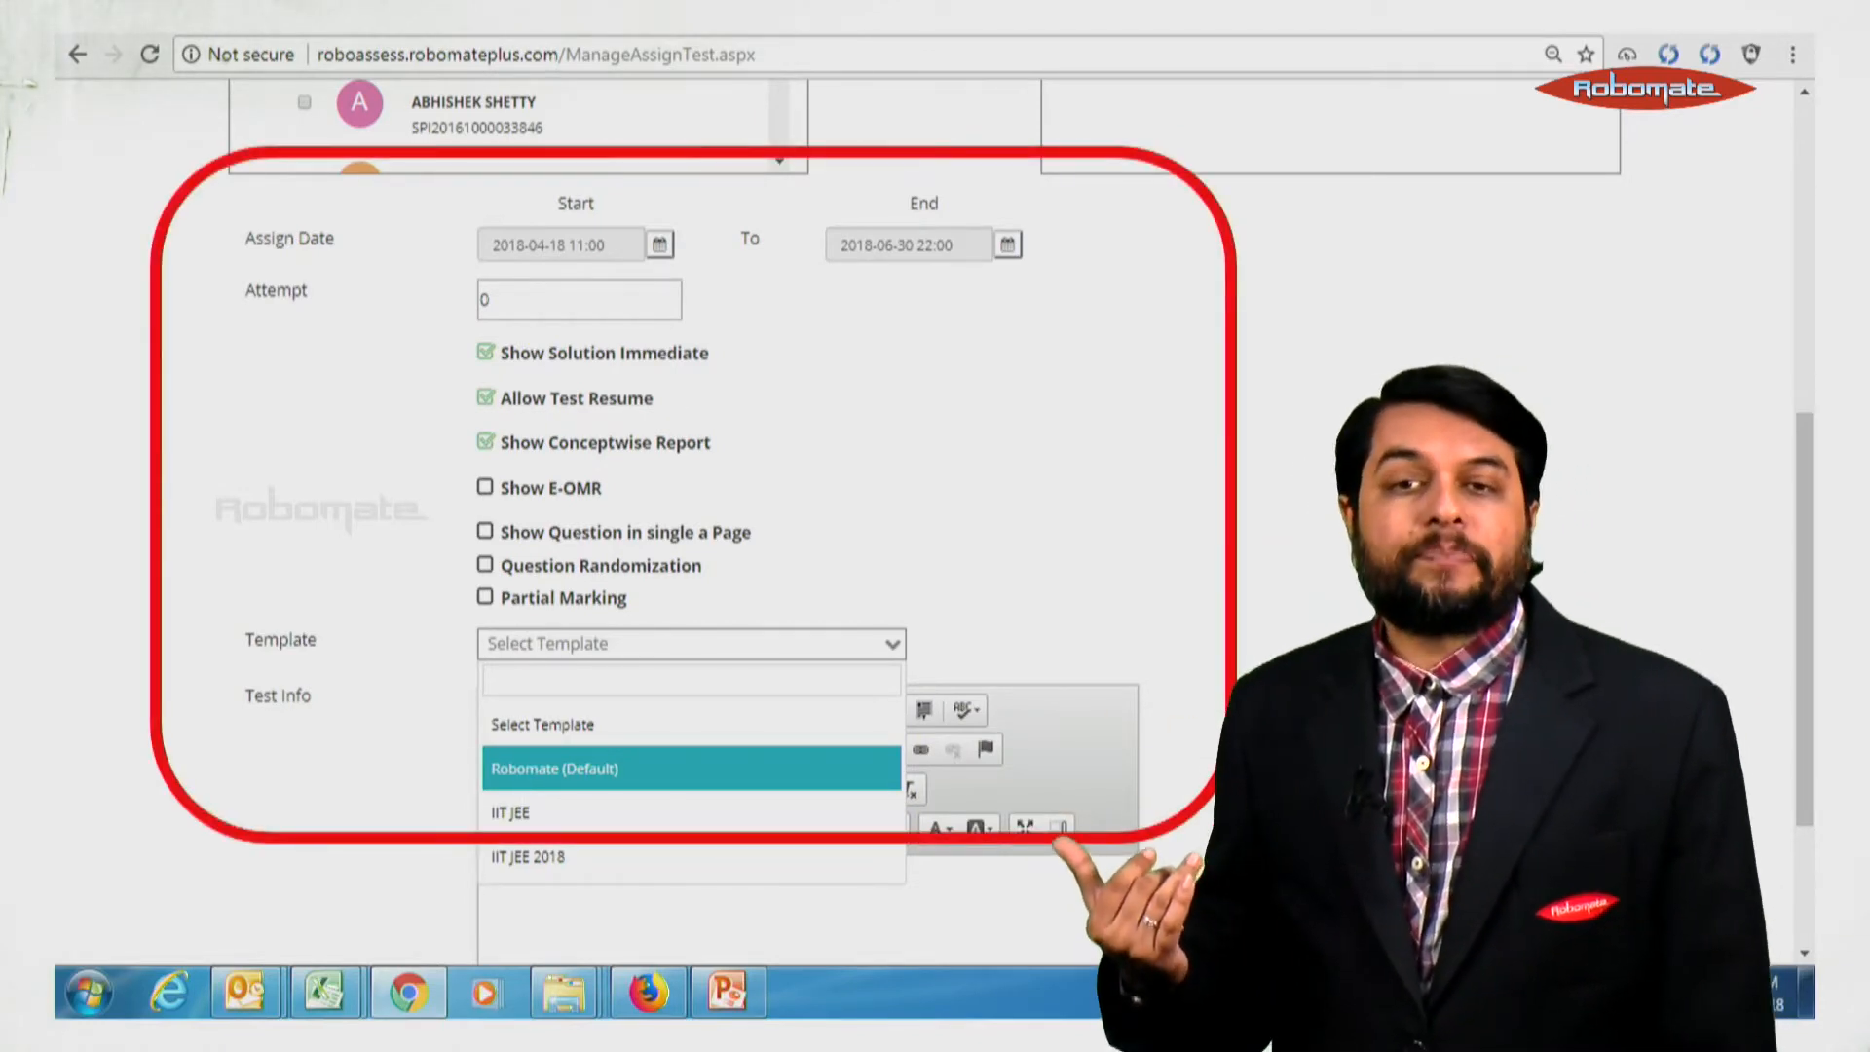
pyautogui.click(555, 769)
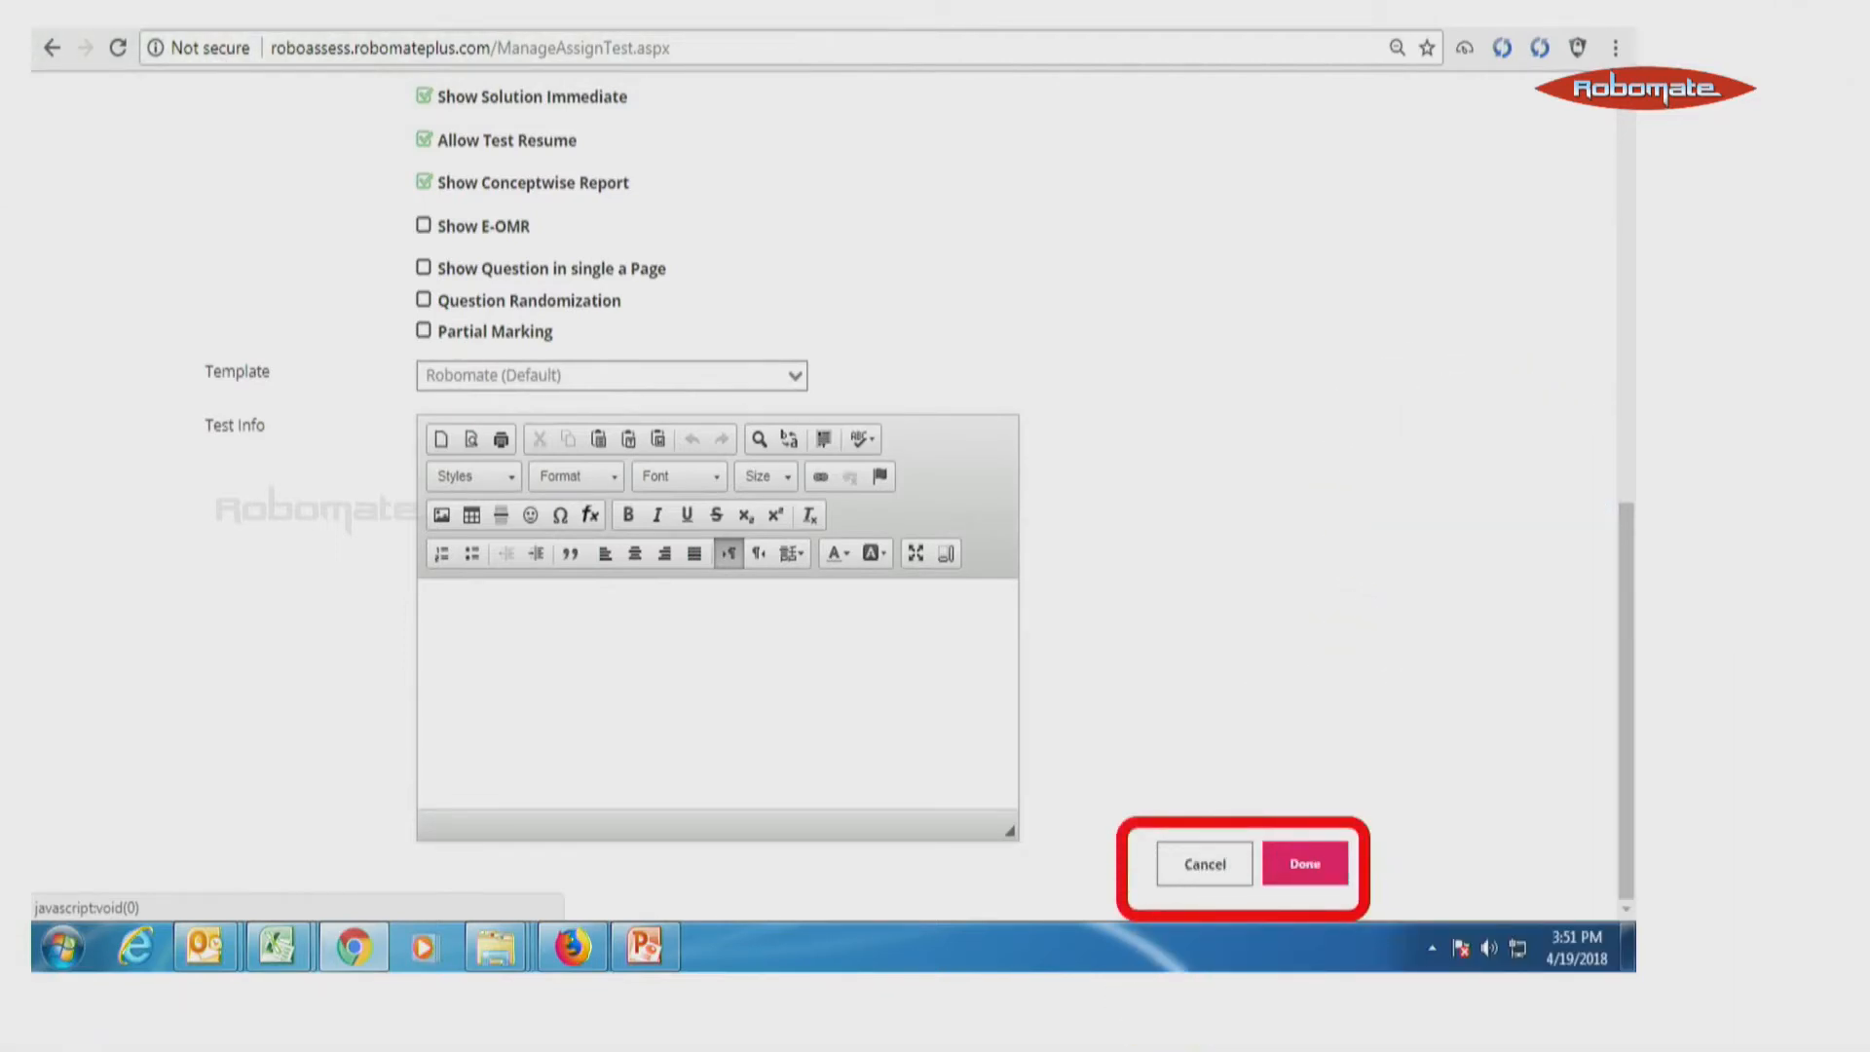
pyautogui.click(1305, 862)
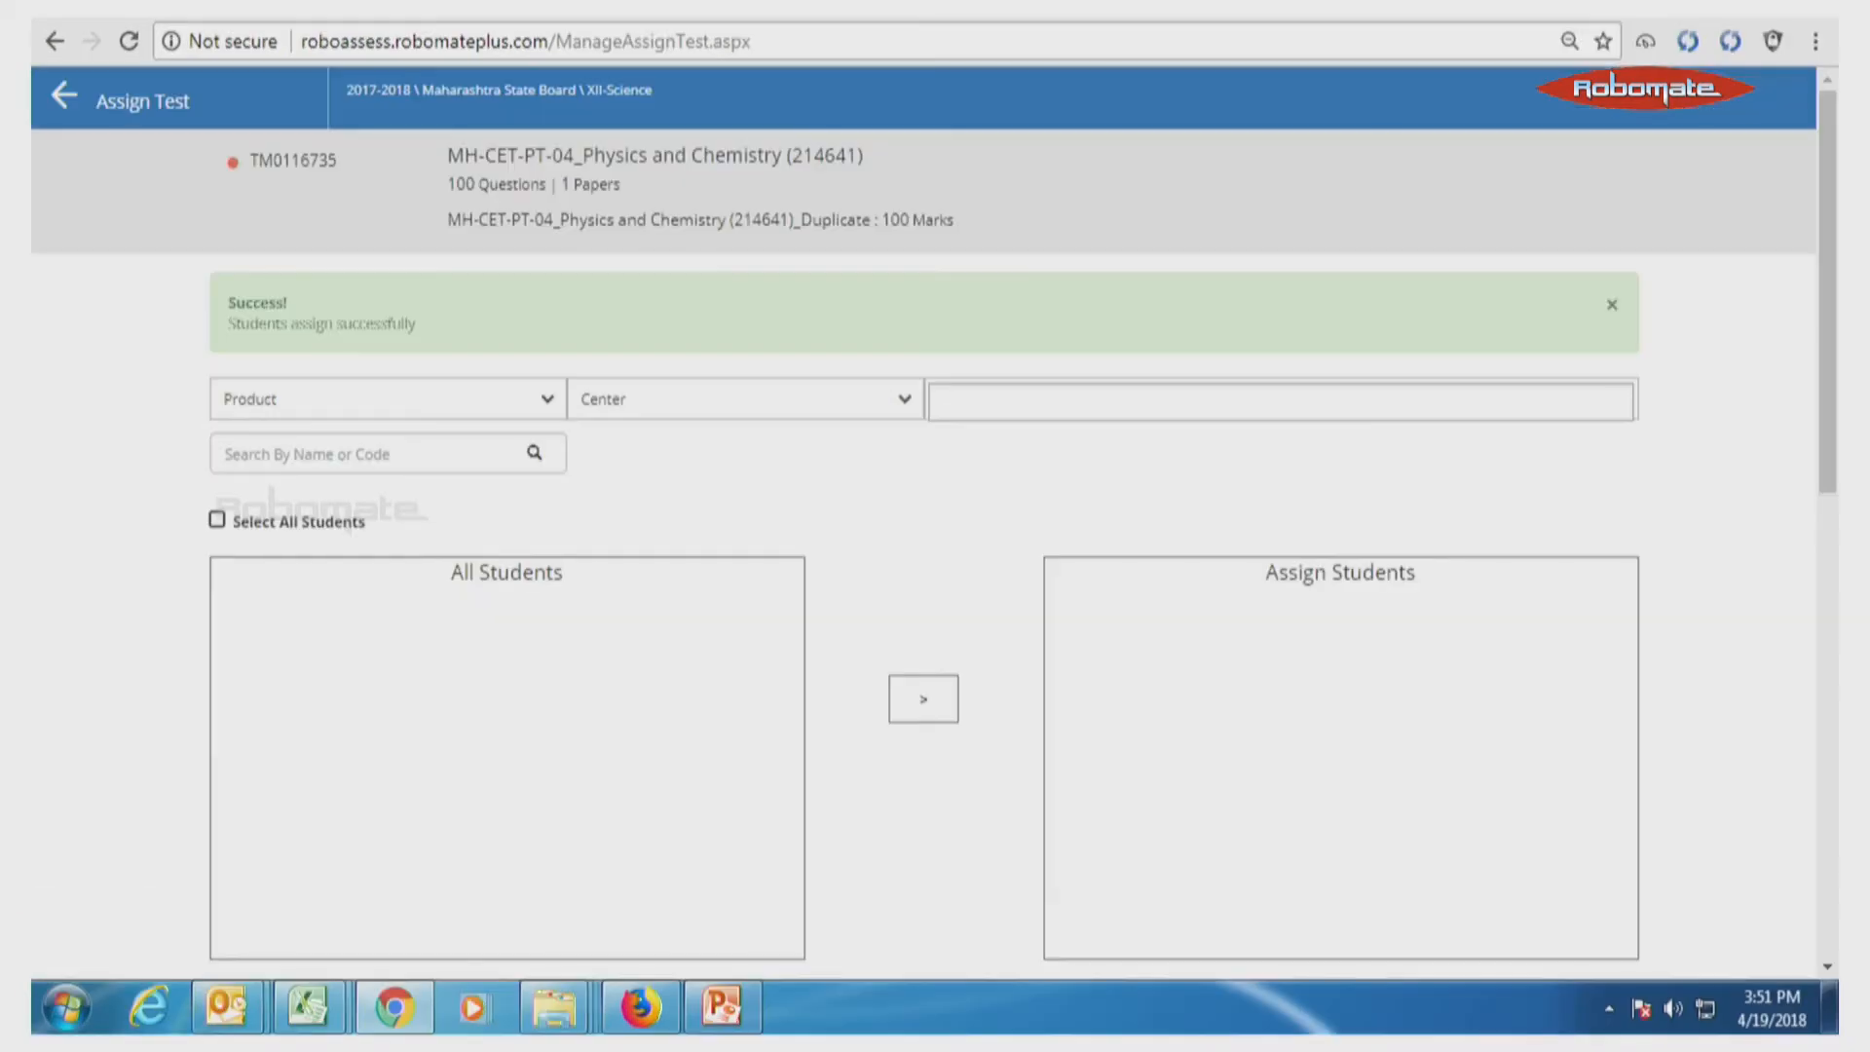